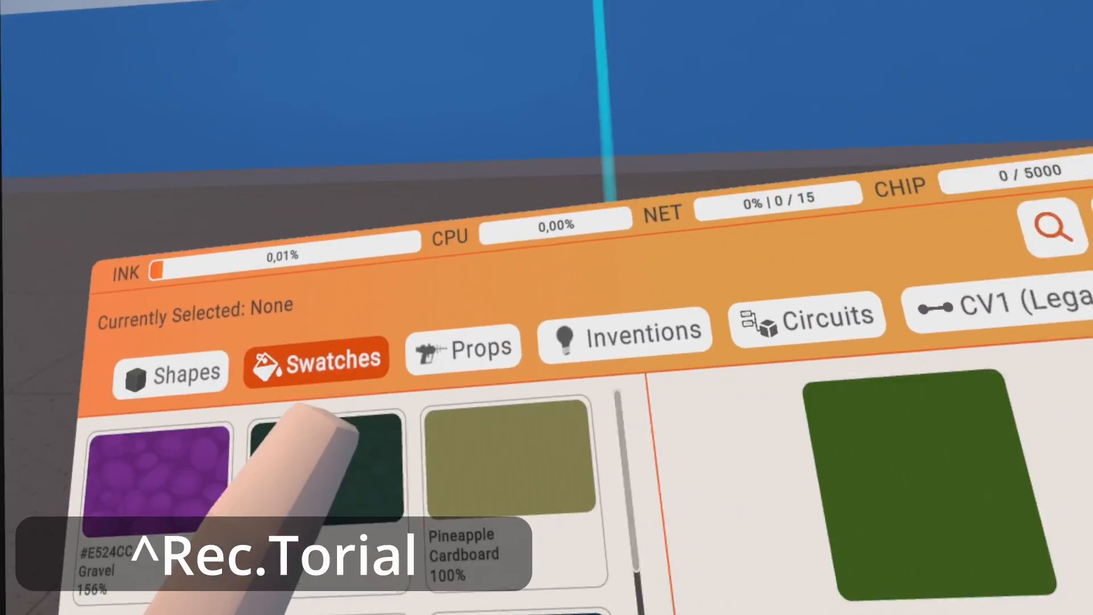
# - Switch the Maker Pen palette from material swatches to the Circuits chip catalogue
pyautogui.click(808, 314)
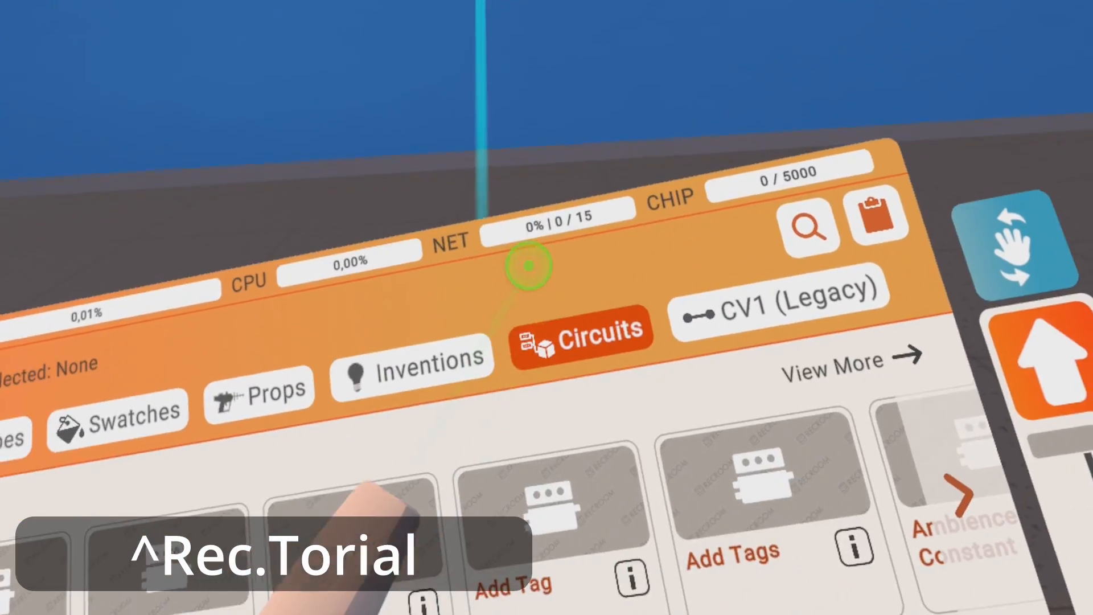
pyautogui.click(581, 329)
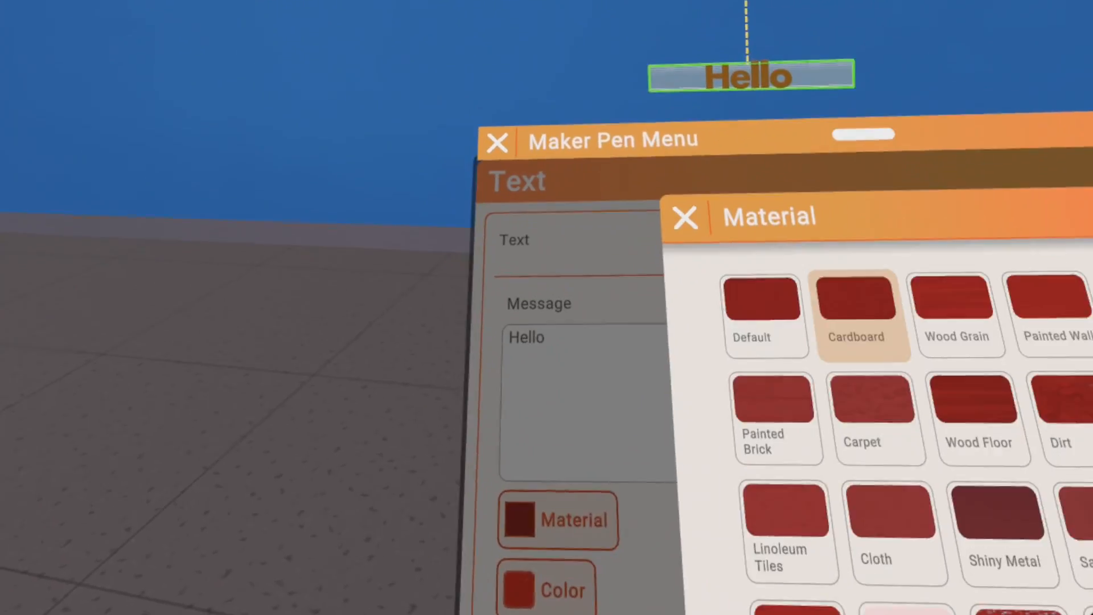
# - Apply the Cardboard material to the Hello text
pyautogui.click(511, 428)
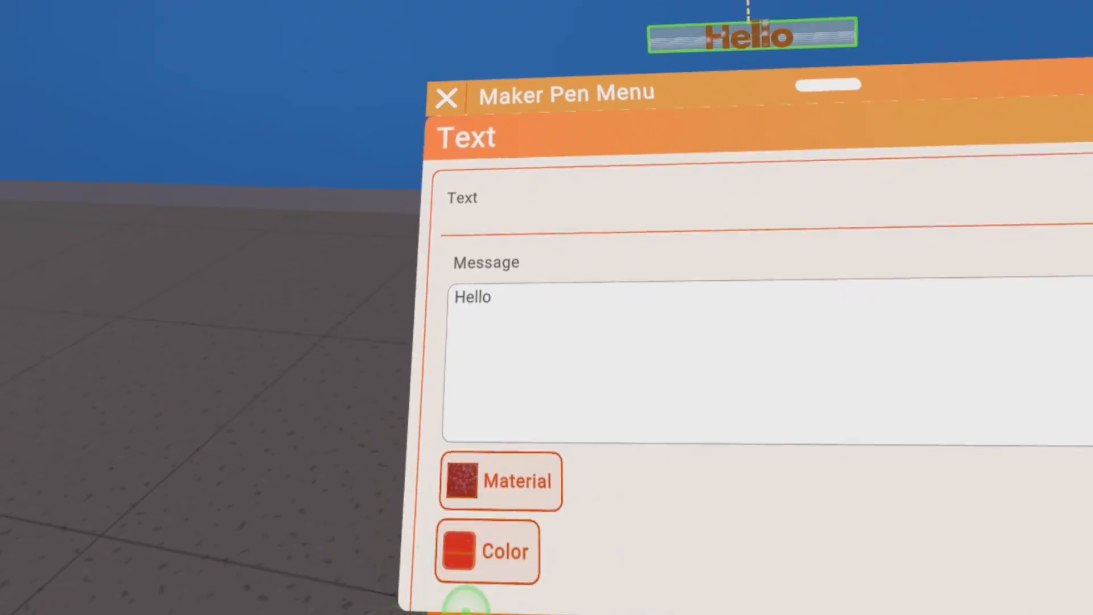
# - Set the Hello text colour to Pineapple yellow
pyautogui.click(488, 550)
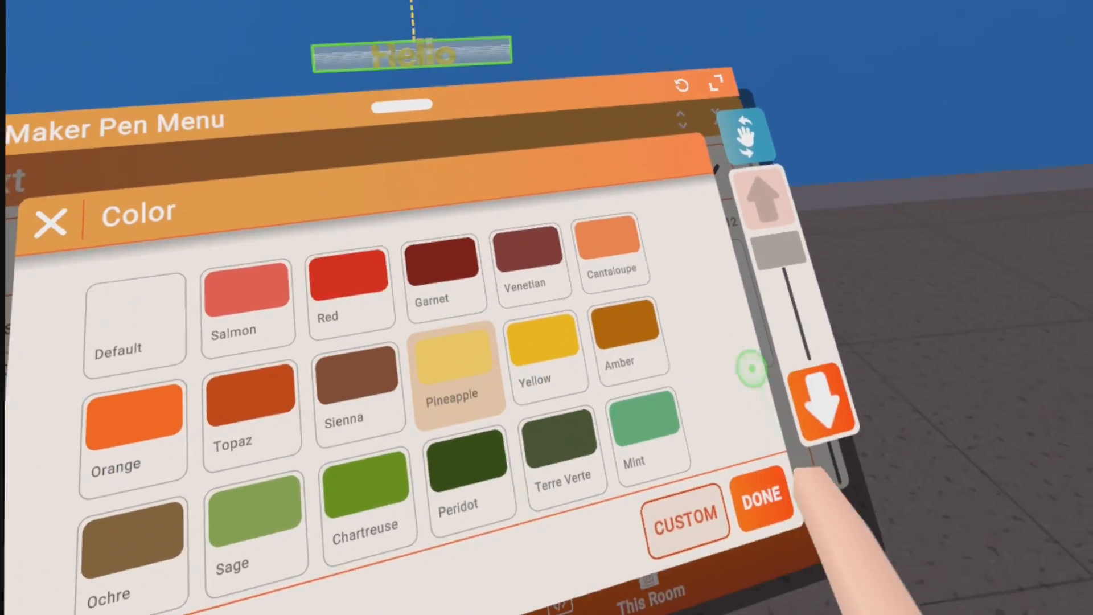
pyautogui.click(760, 500)
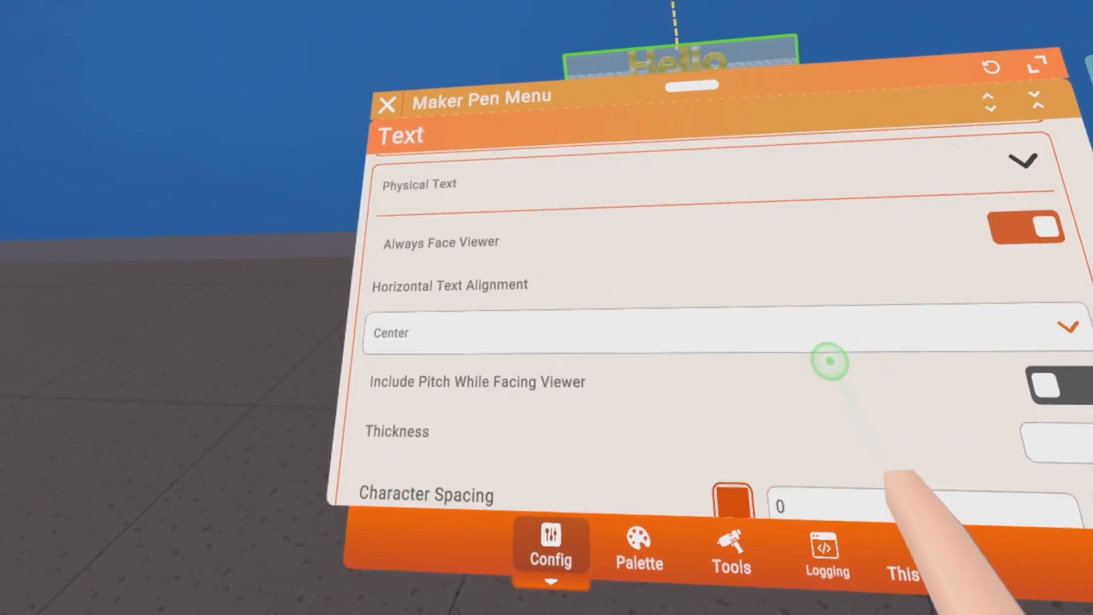
# - Enable Always Face Viewer and center the horizontal alignment of the Hello text
pyautogui.click(696, 332)
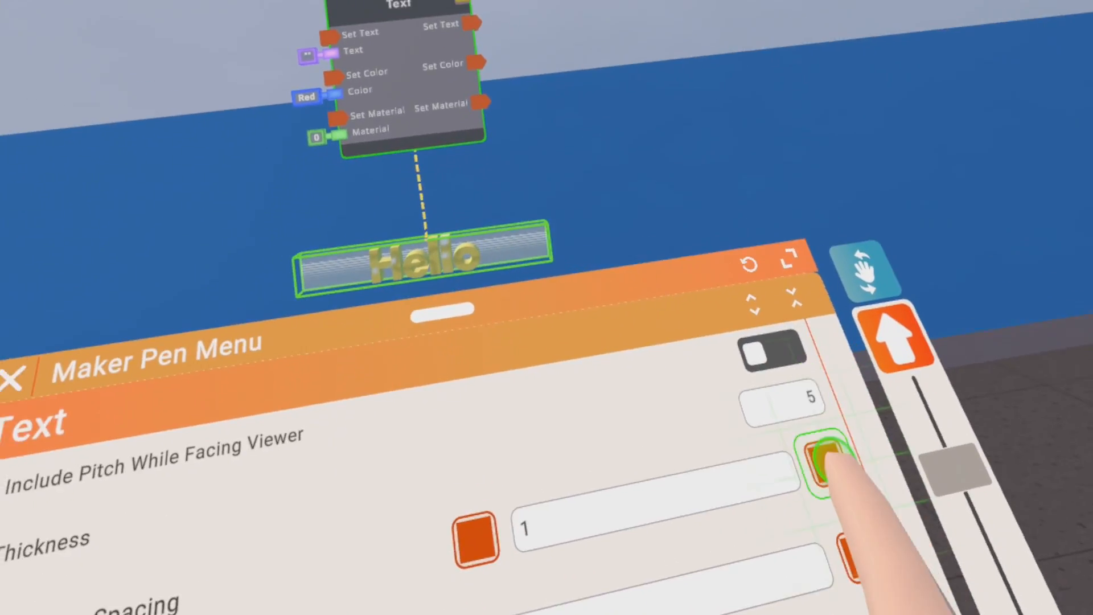
# - Set the Hello text Thickness to 1
pyautogui.click(830, 457)
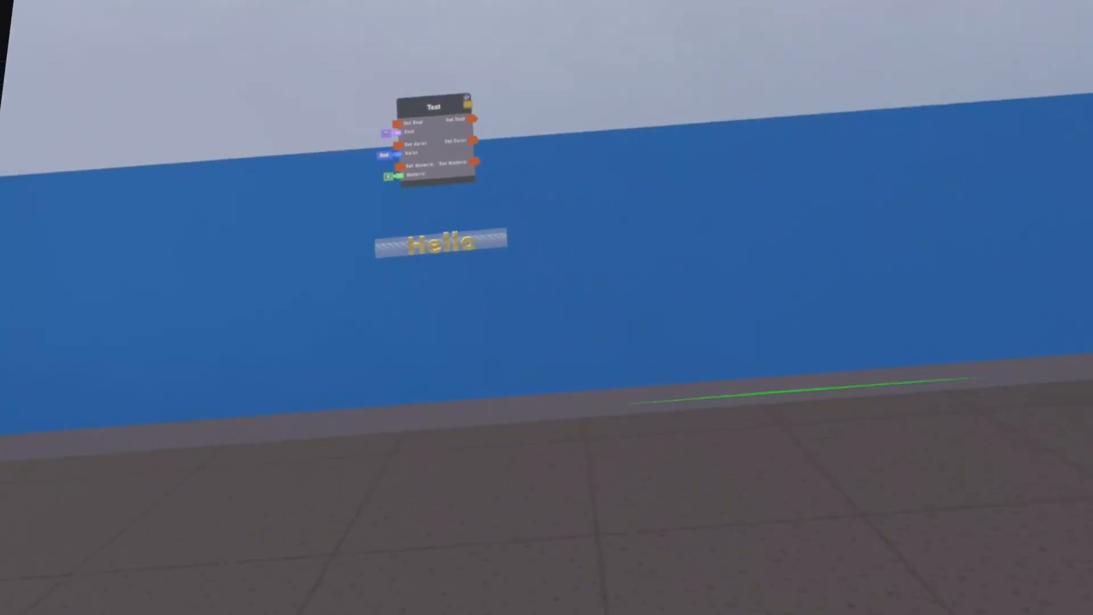
# - Close the Maker Pen Menu to return to the room view
pyautogui.click(577, 537)
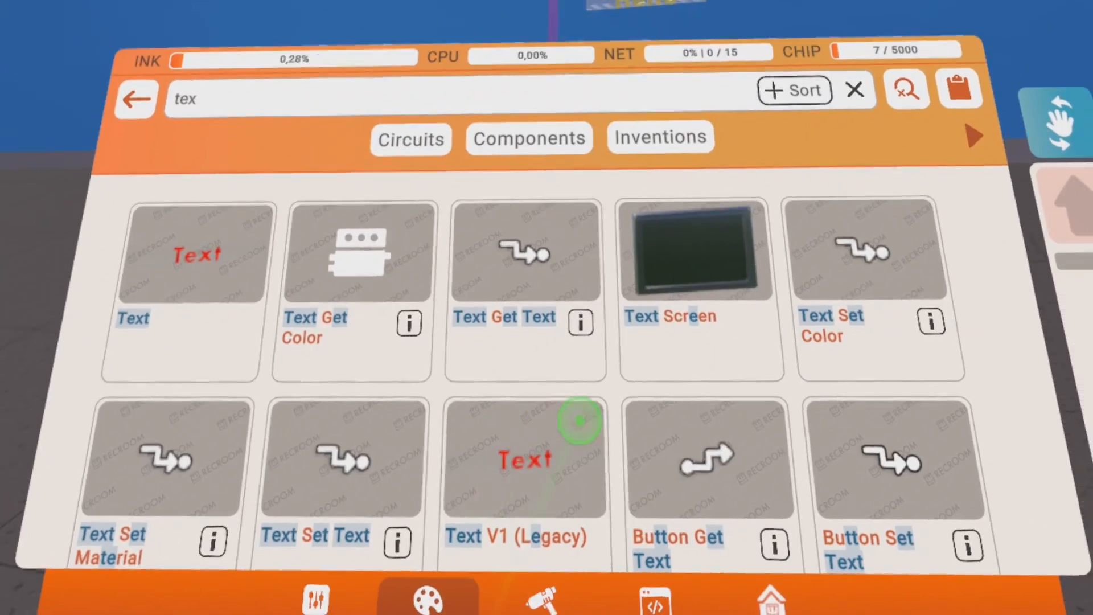
# - Clear the 'tex' query from the palette search bar
pyautogui.click(707, 513)
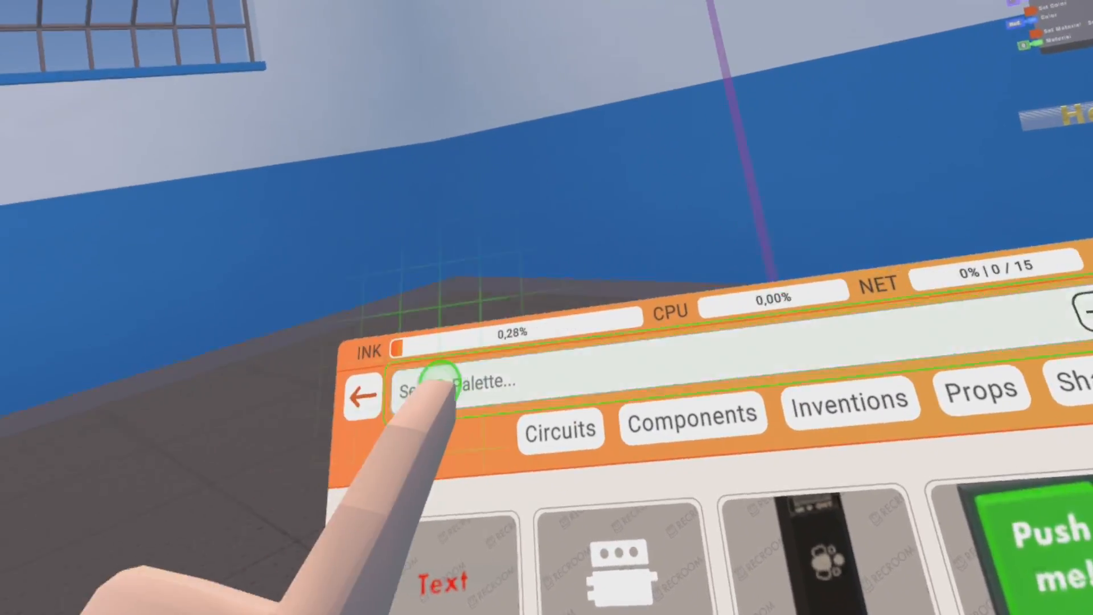
# - Select the Move tool from the Maker Pen Tools tab
pyautogui.click(419, 387)
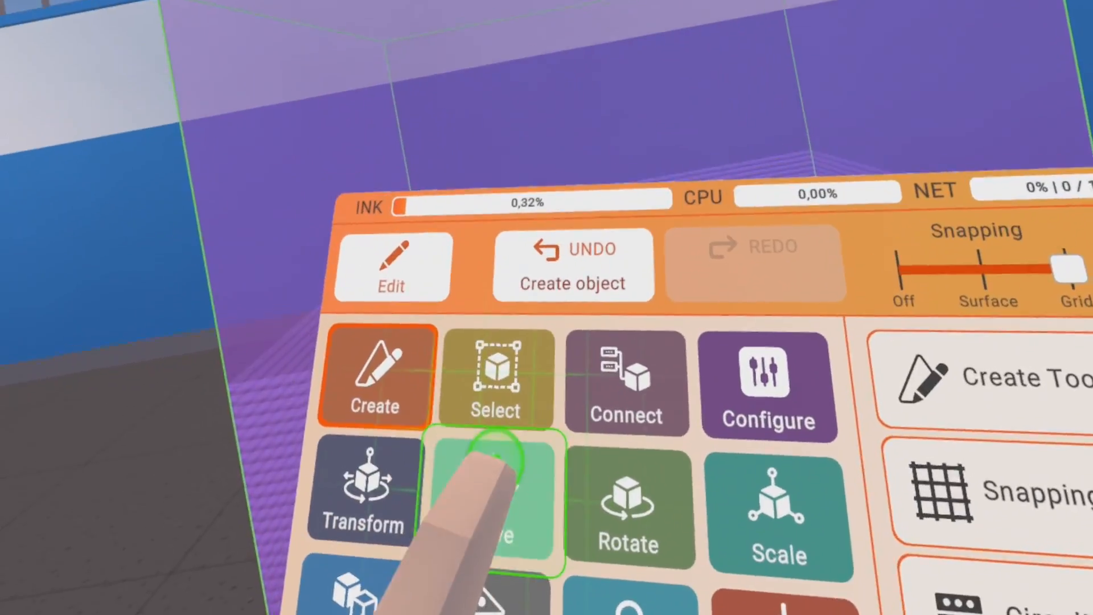
pyautogui.click(495, 488)
pyautogui.write('Hello')
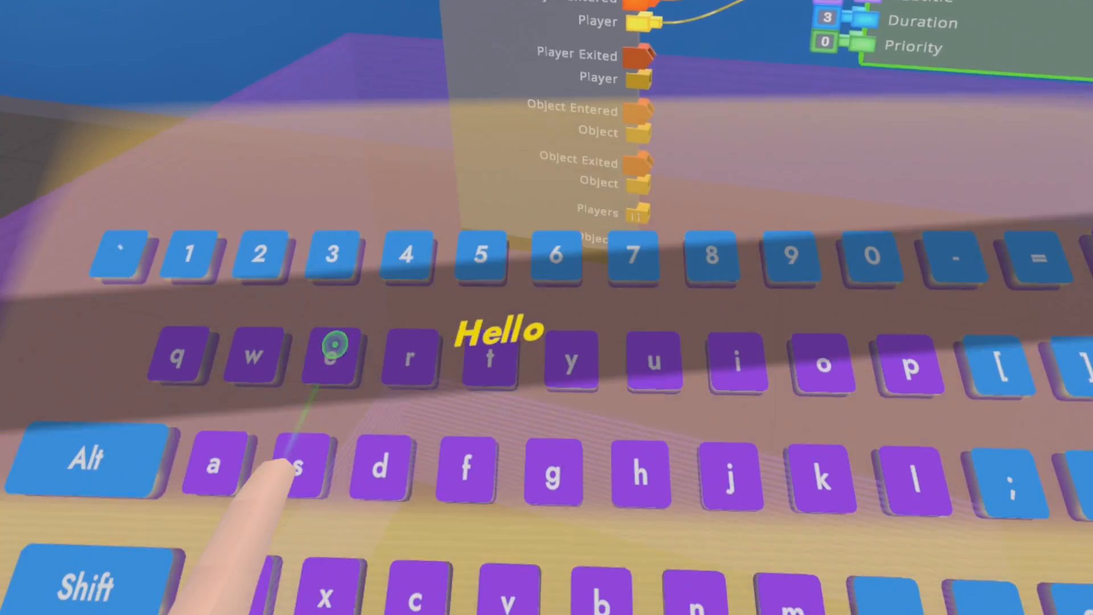
# - Enter 'Hello how are you' as the Player Show Subtitle chip's subtitle
pyautogui.write('how are yo..."')
pyautogui.click(827, 17)
pyautogui.write('60')
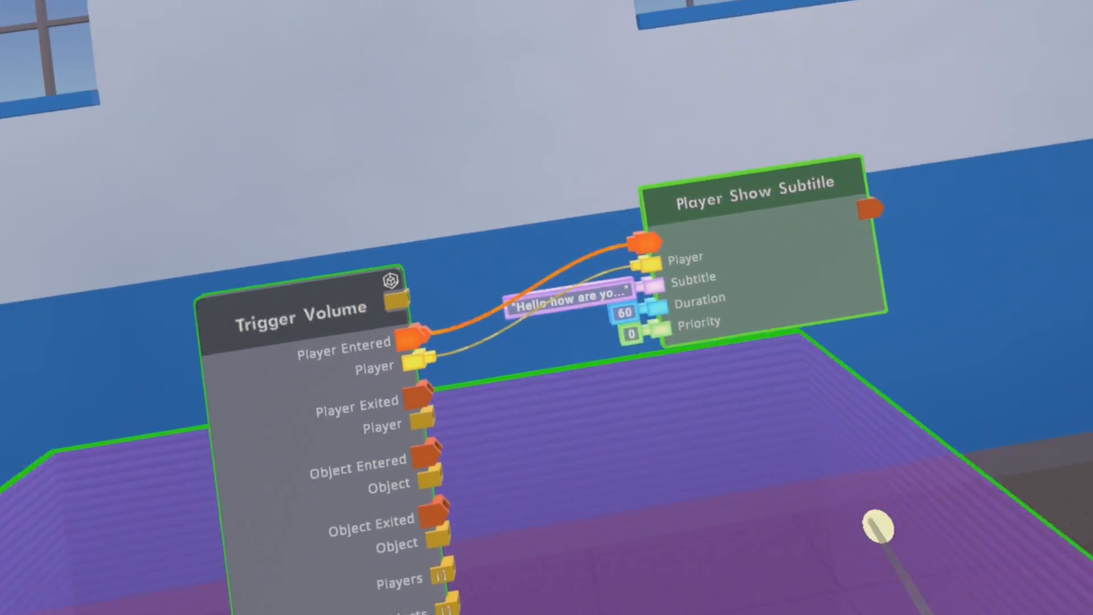
# - Pick a chip from the palette's 'subtitle' search results
pyautogui.click(623, 313)
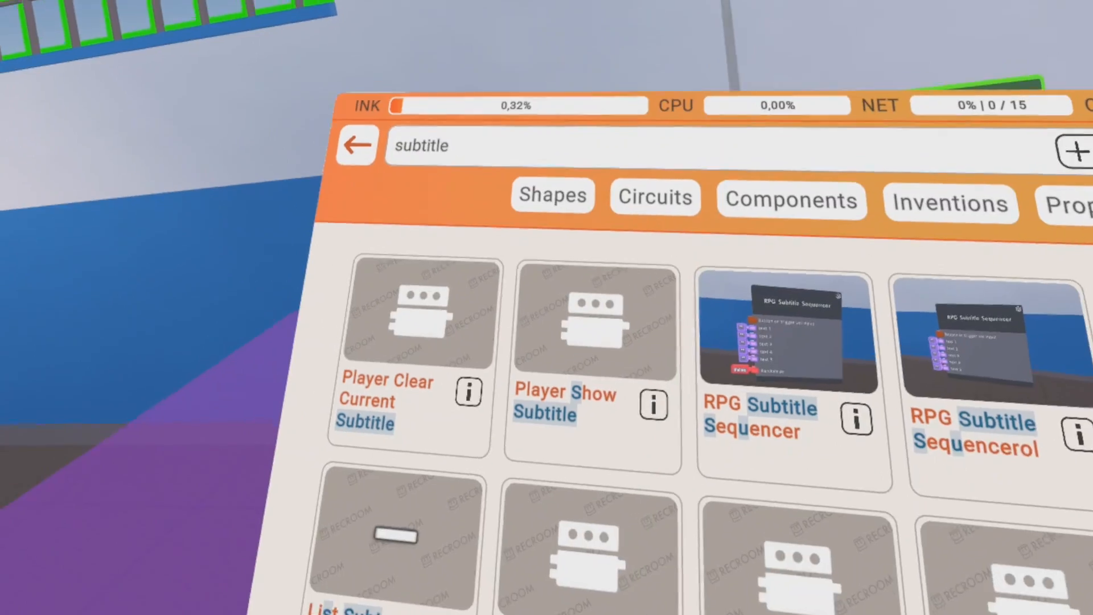
pyautogui.click(439, 436)
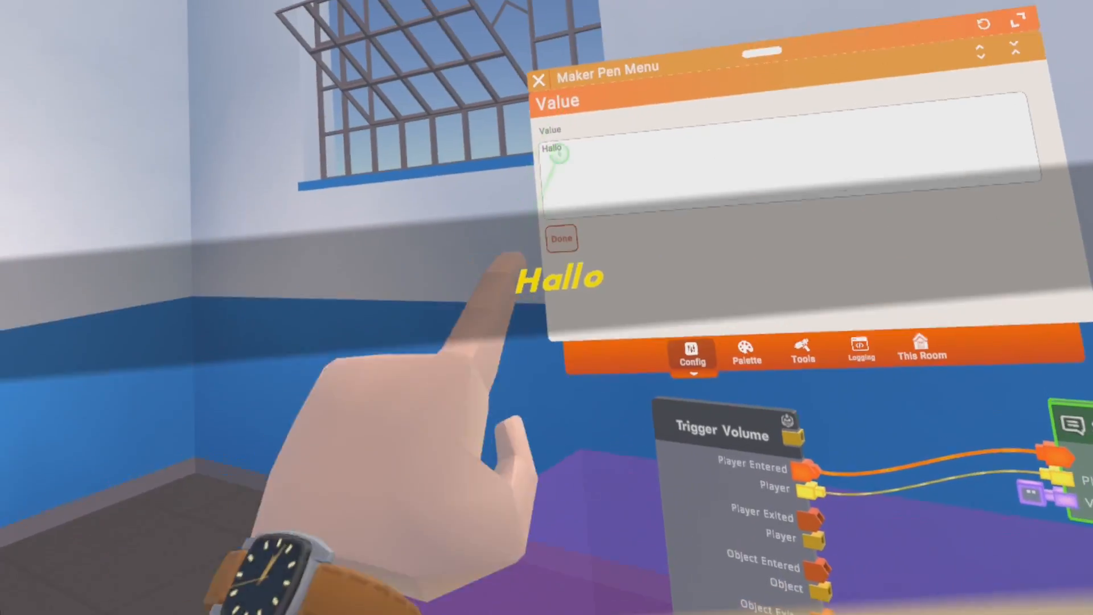
# - Confirm 'Hello' as the Show Notification chip's value text
pyautogui.click(561, 238)
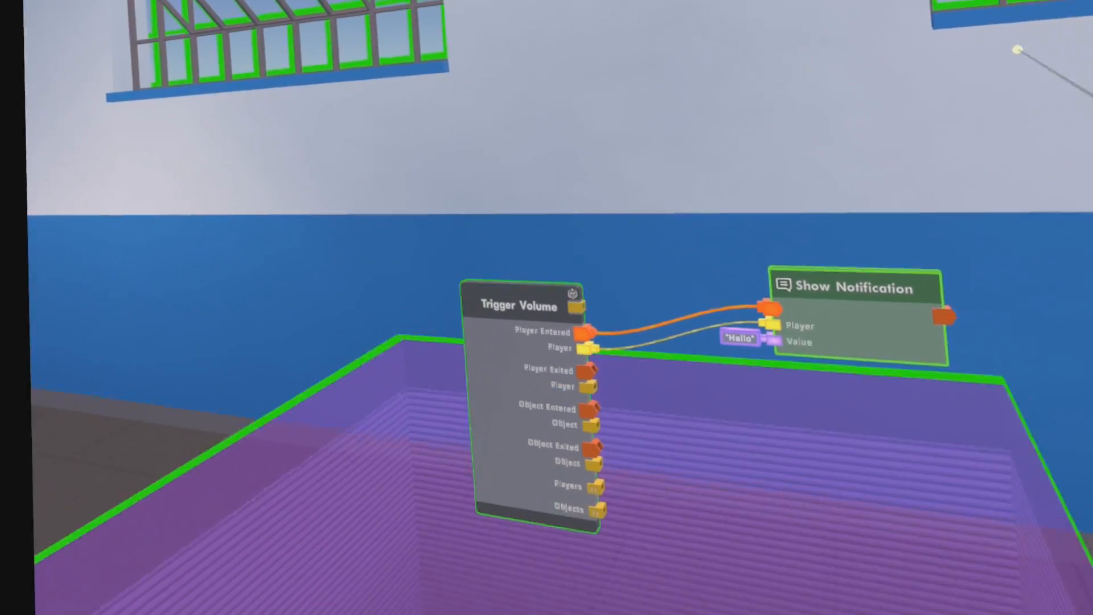